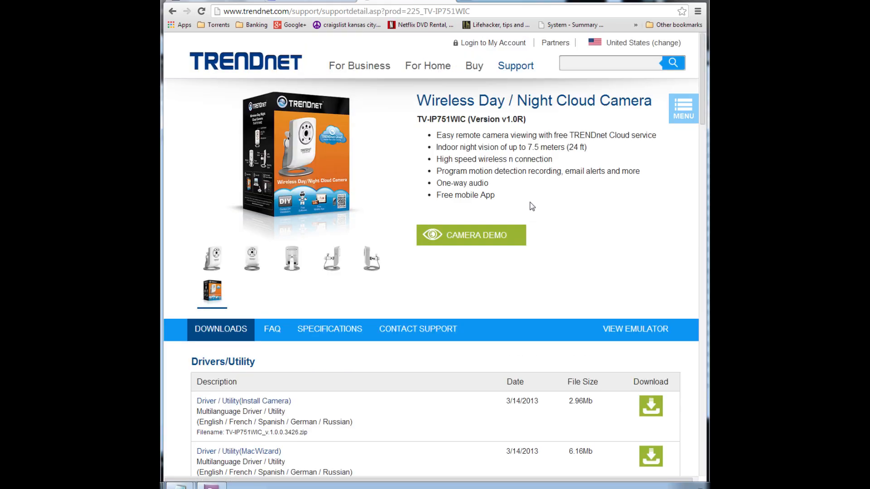
Step: Download the Install Camera utility from Drivers/Utility and launch Autorun from the extracted folder
scroll("down", 3)
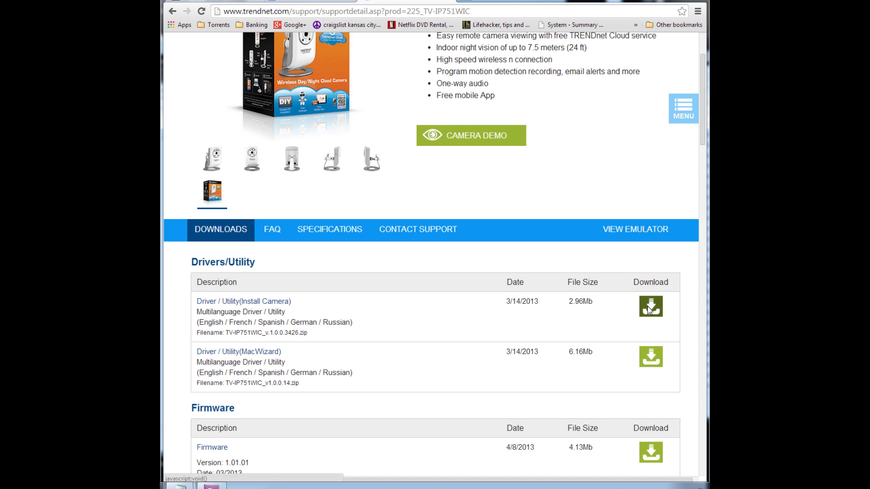
left_click(650, 306)
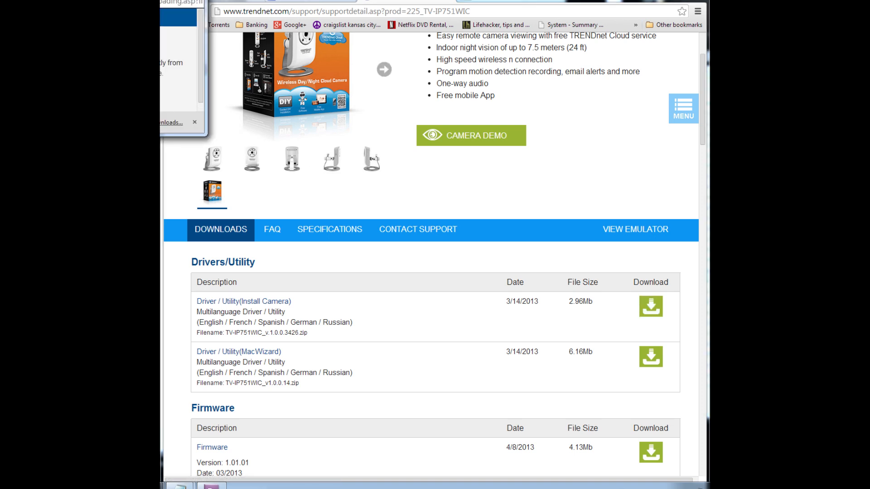
left_click(651, 307)
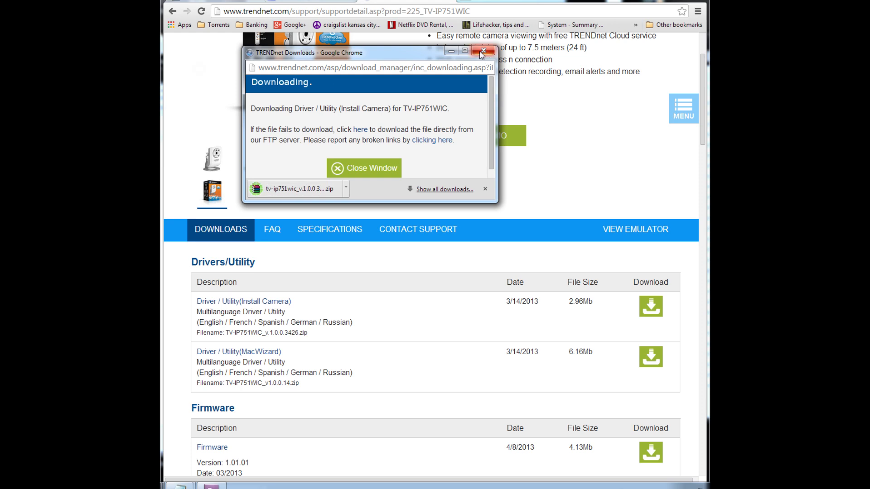
left_click(481, 50)
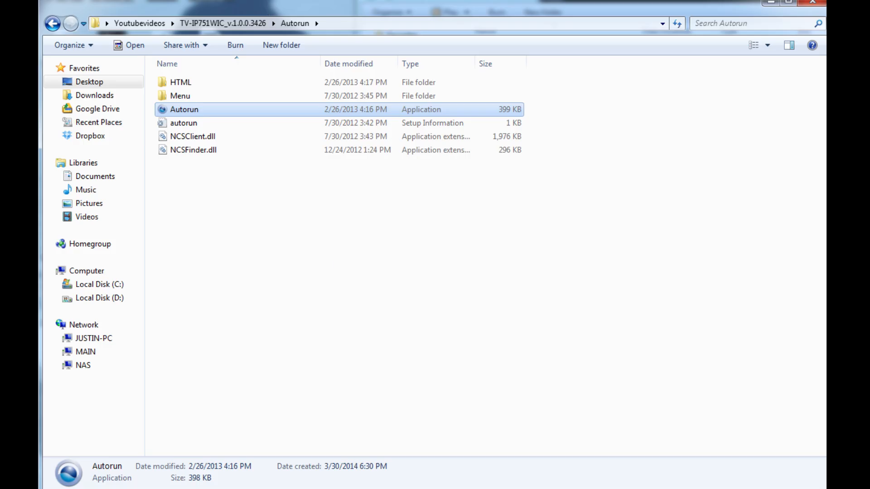
double_click(183, 109)
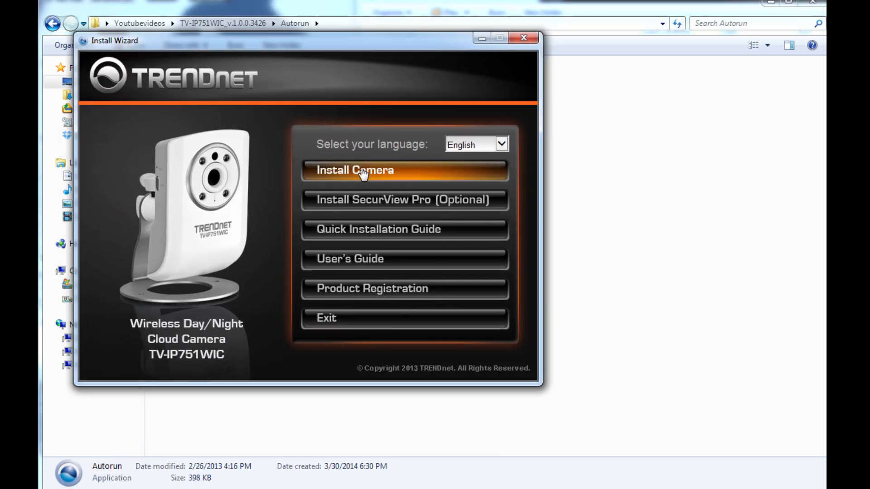
Step: Start Install Camera, choose manual wireless connection, and continue past the power and cable steps
left_click(355, 170)
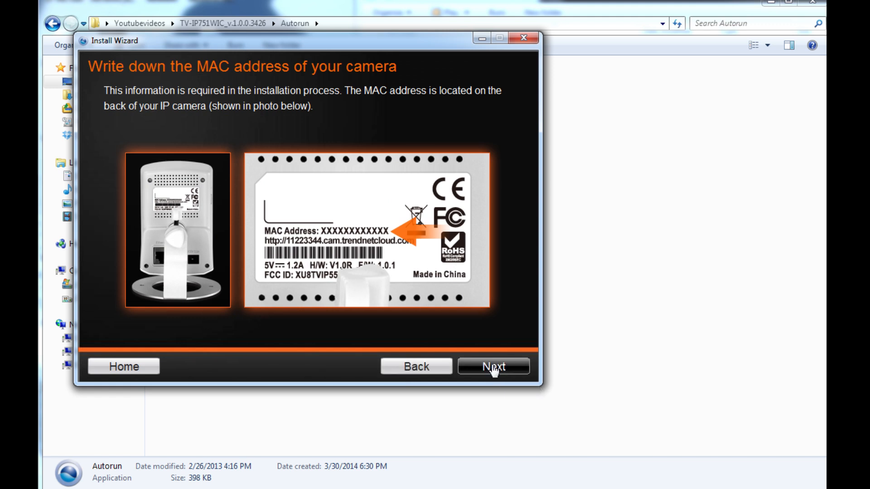
left_click(493, 366)
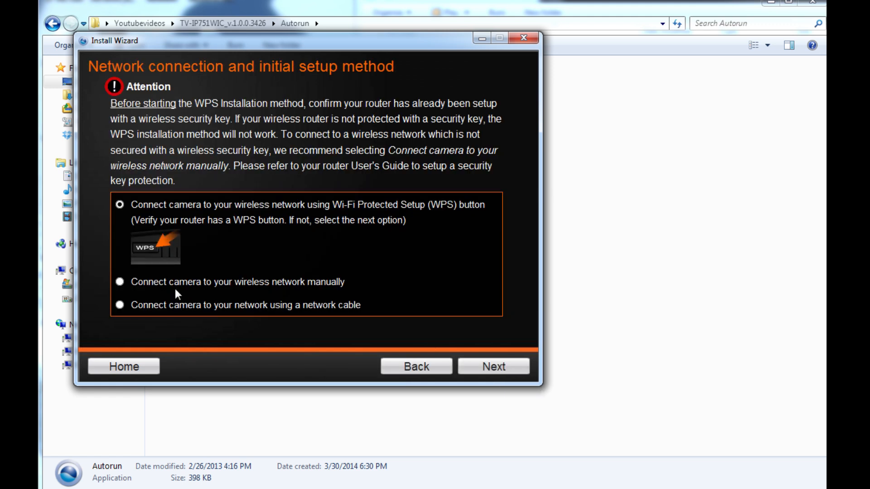
left_click(119, 282)
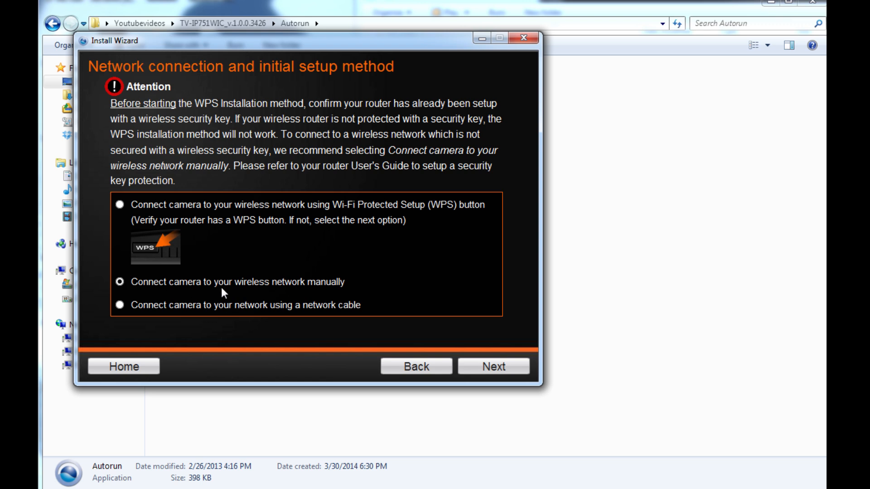
left_click(493, 366)
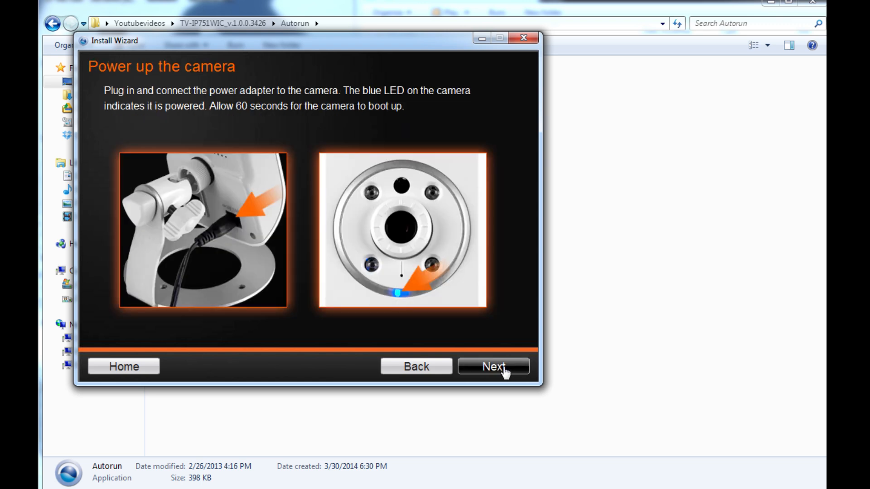
left_click(492, 366)
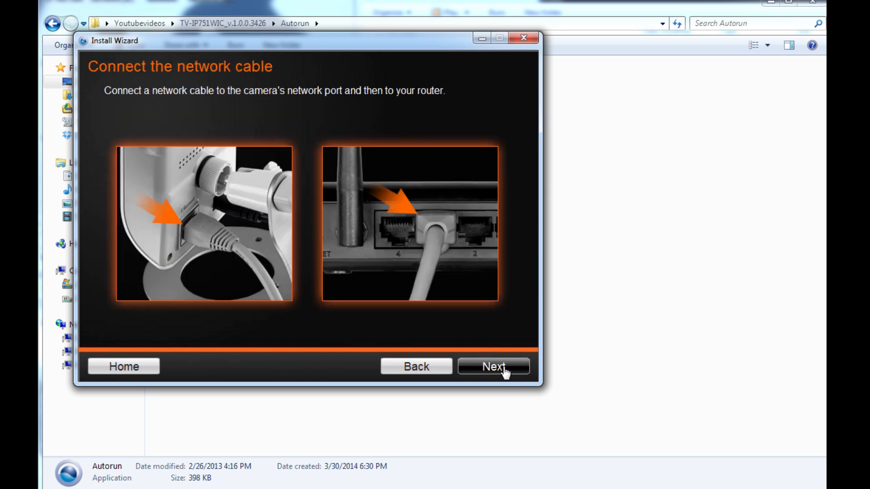
left_click(492, 366)
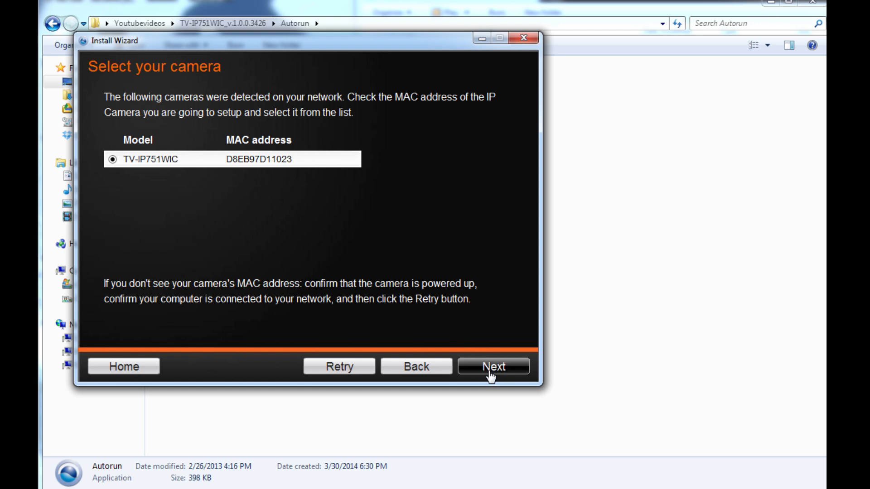
Step: Select the TV-IP751WIC, dismiss the invalid password error, and log in with the current admin password unchanged
left_click(492, 366)
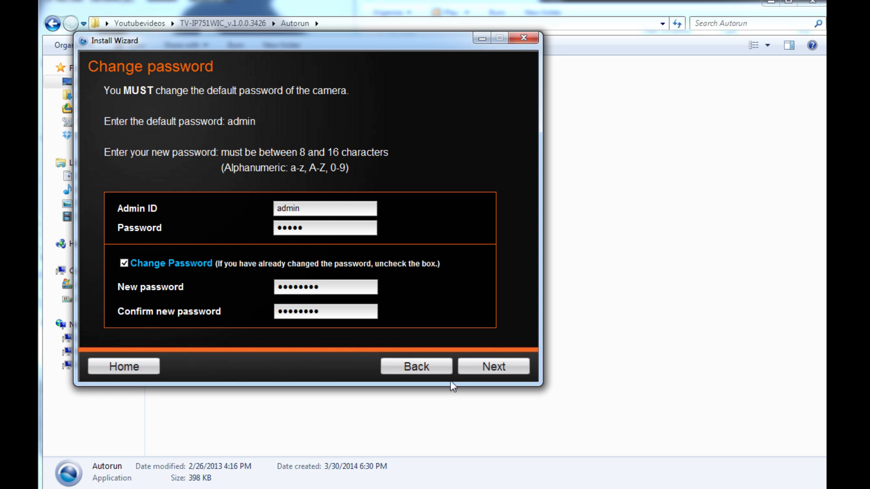
left_click(493, 366)
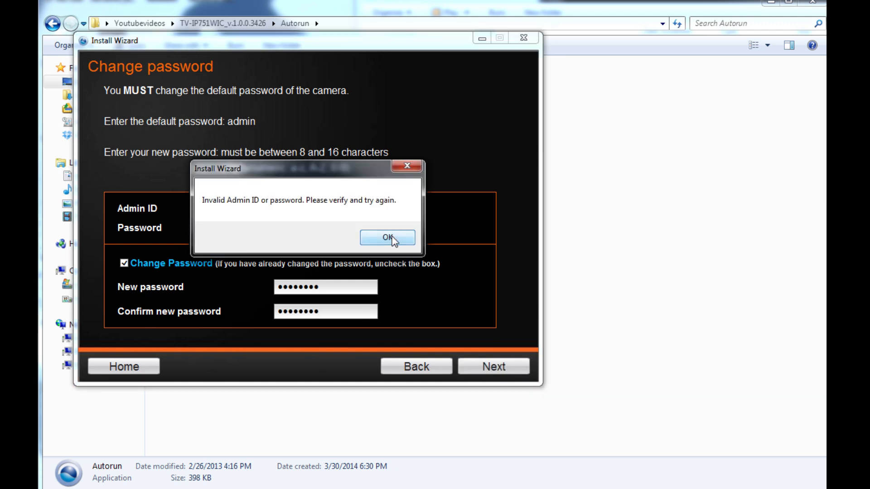
left_click(387, 237)
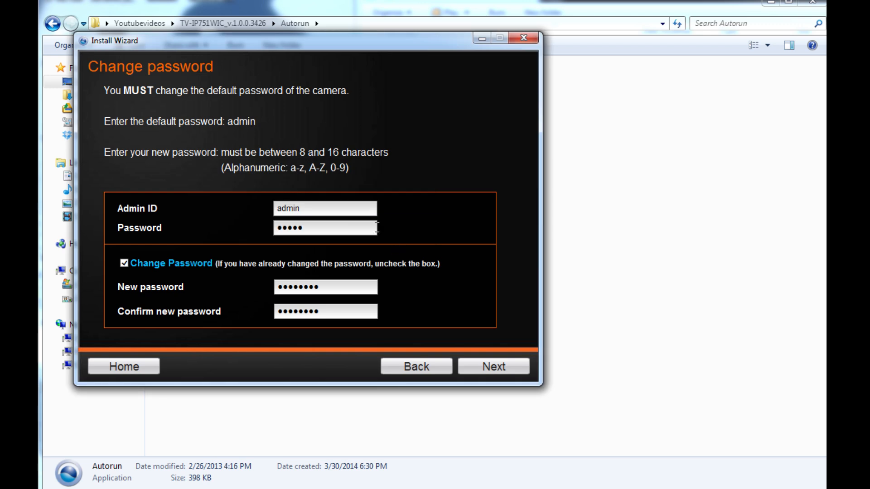
left_click(123, 263)
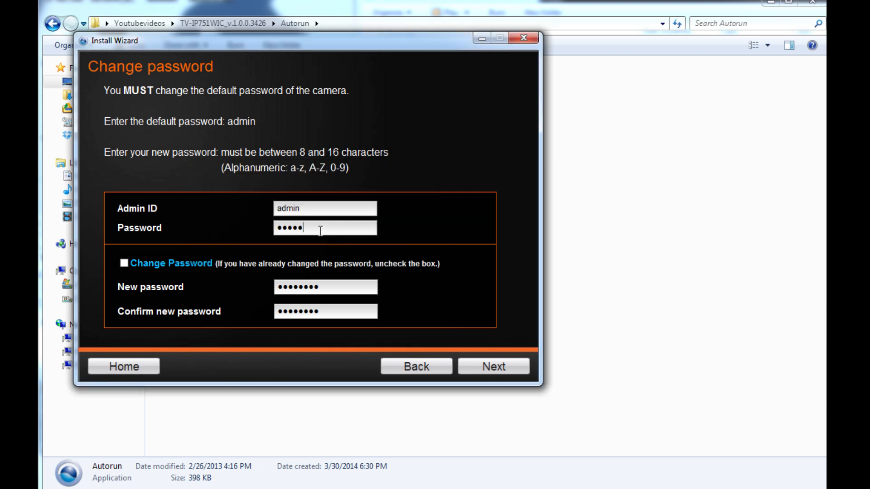
key("backspace")
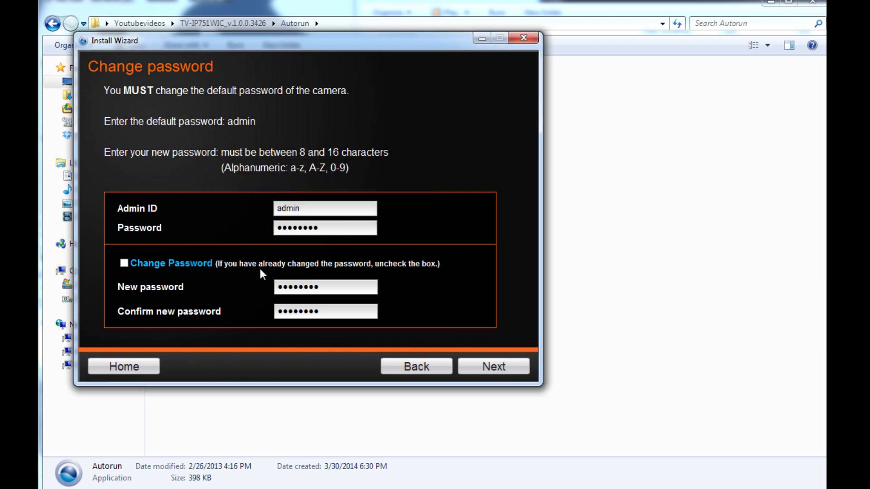
left_click(493, 366)
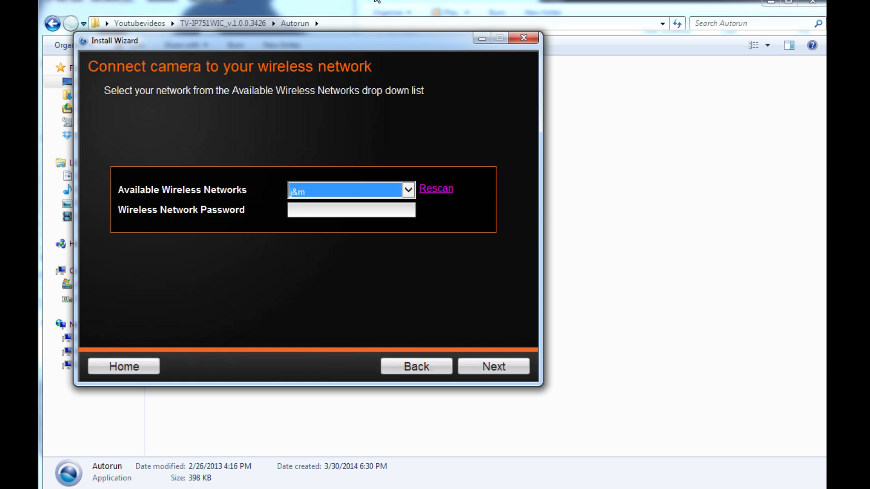
Step: Enter the j&m network password, connect the camera, and continue past the setup complete page
left_click(351, 210)
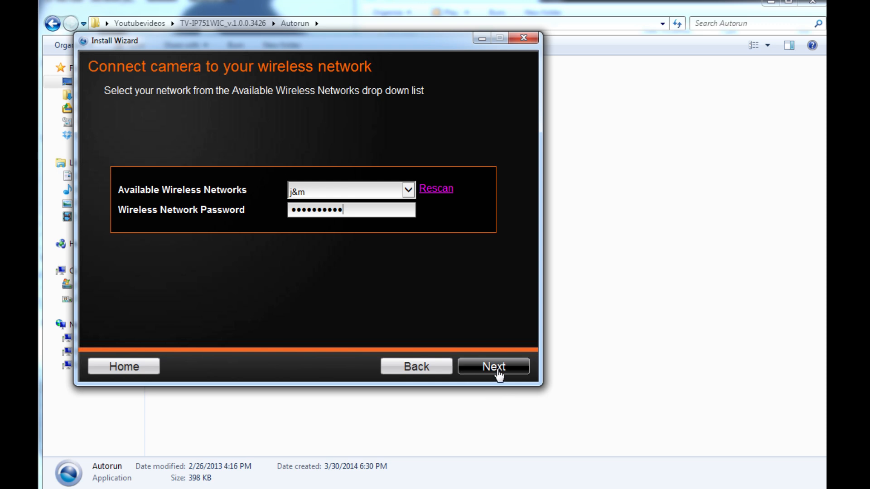
left_click(492, 367)
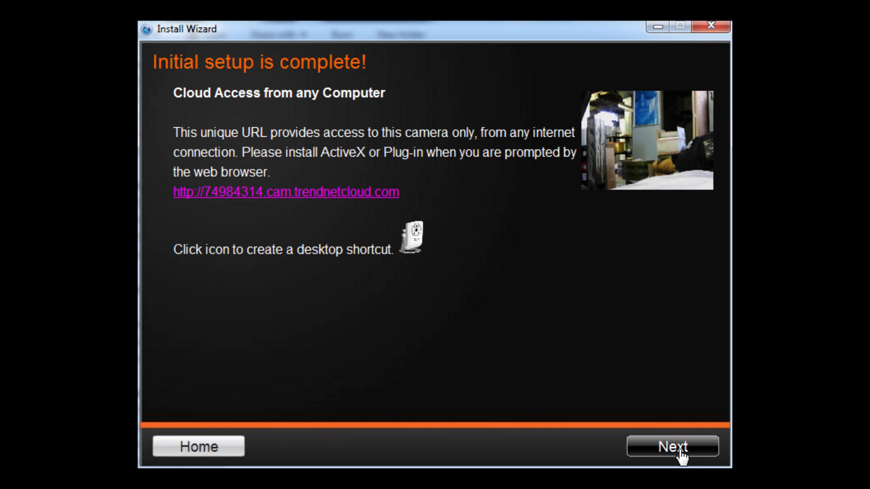
left_click(672, 446)
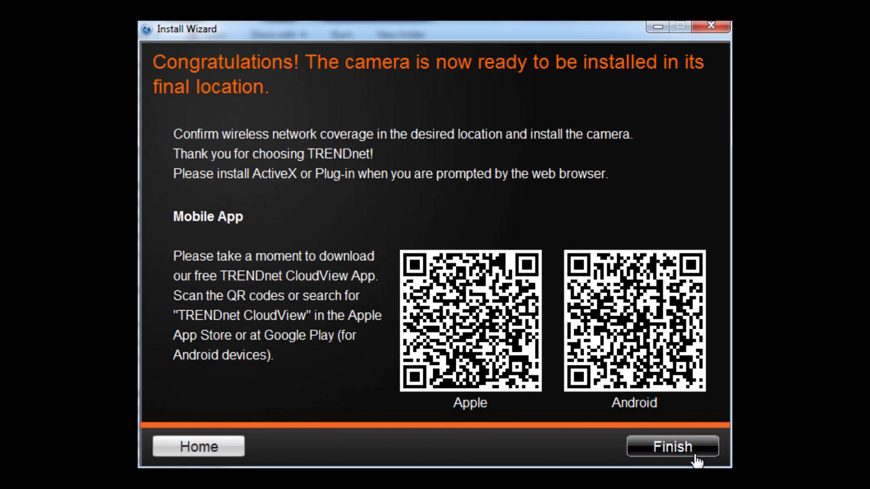